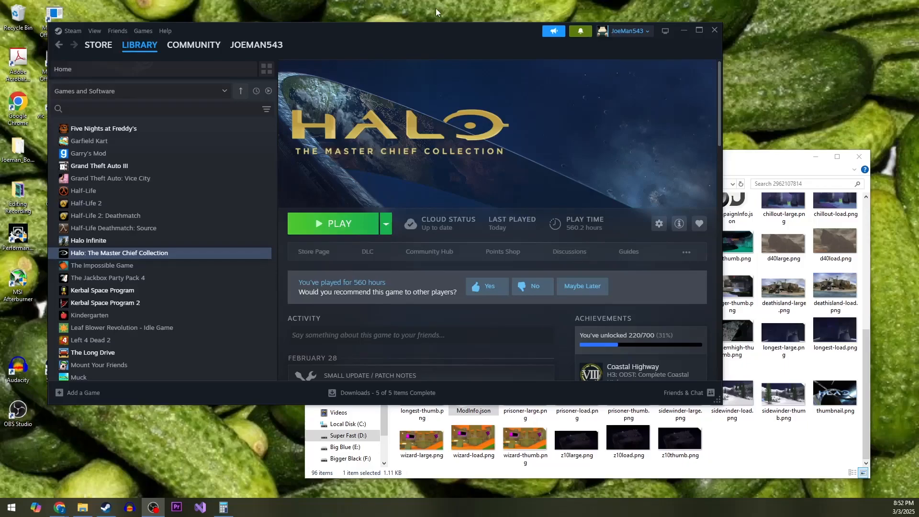
{"action": "mouse_move", "coordinate": [526, 201]}
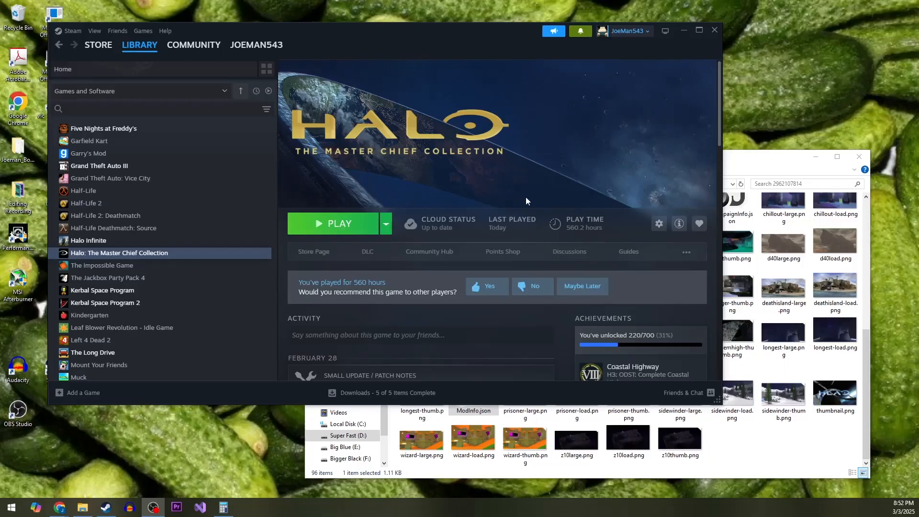
Browse the MCC workshop's subscribed mods and view the Cursed Halo Again mod page.
{"action": "left_click", "coordinate": [193, 45]}
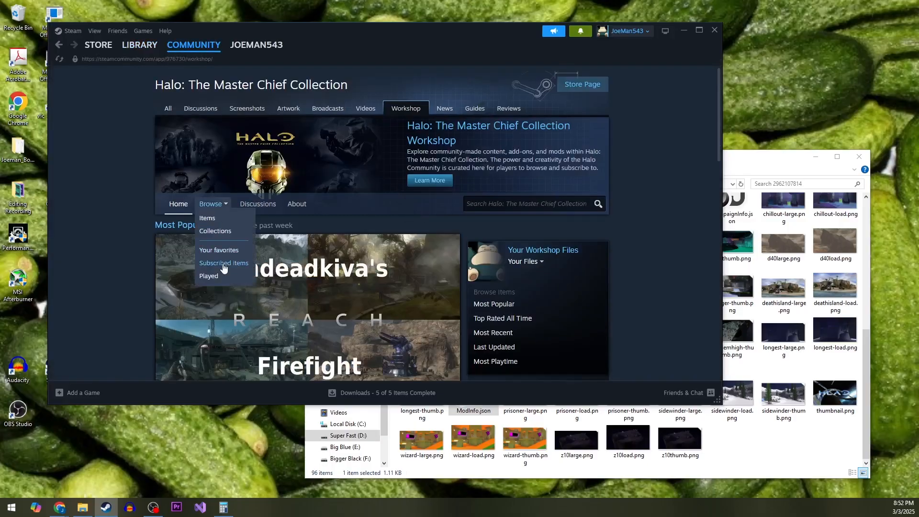
{"action": "left_click", "coordinate": [223, 262]}
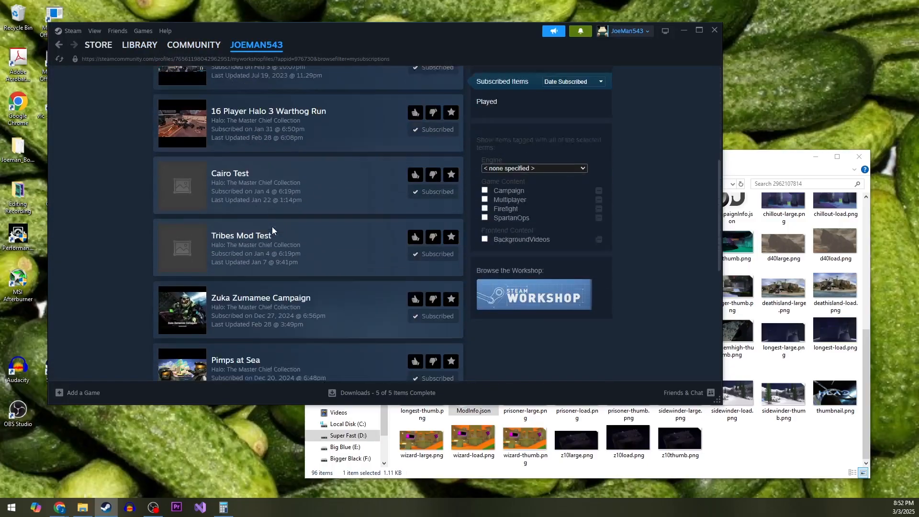
{"action": "left_click", "coordinate": [441, 259]}
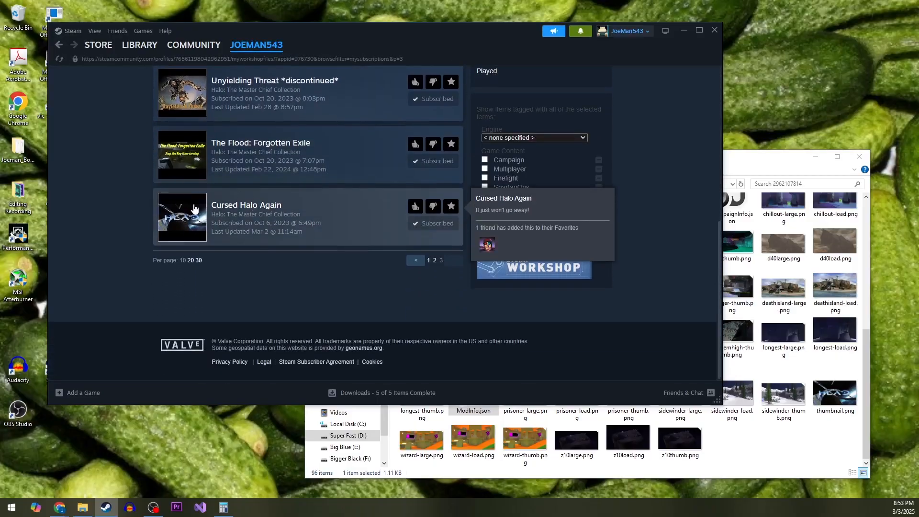
{"action": "left_click", "coordinate": [246, 205]}
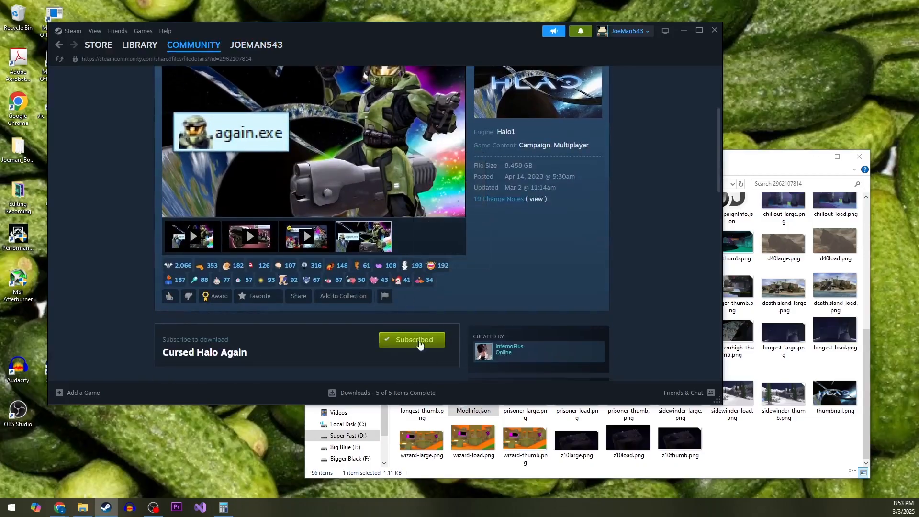
{"action": "scroll", "scroll_direction": "up", "scroll_amount": 3}
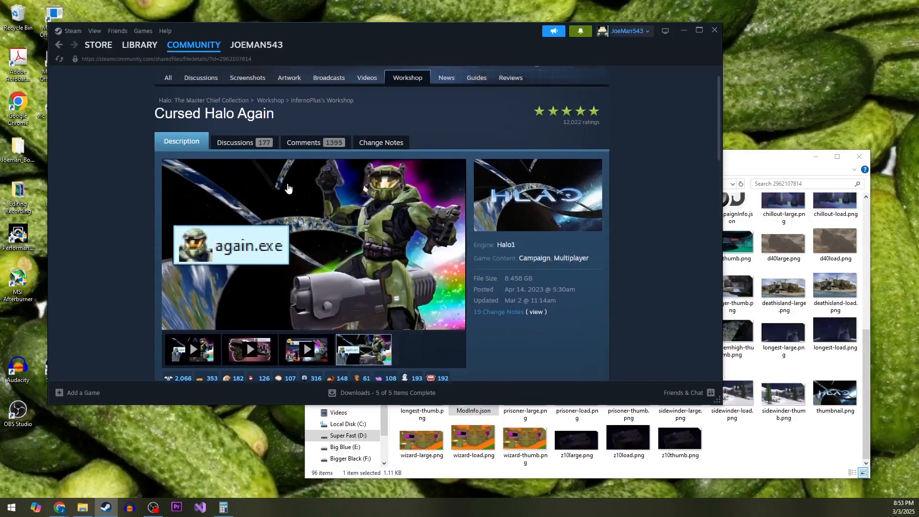
From the library page, launch Halo: MCC with anti-cheat disabled (mods and limited services).
{"action": "left_click", "coordinate": [139, 45]}
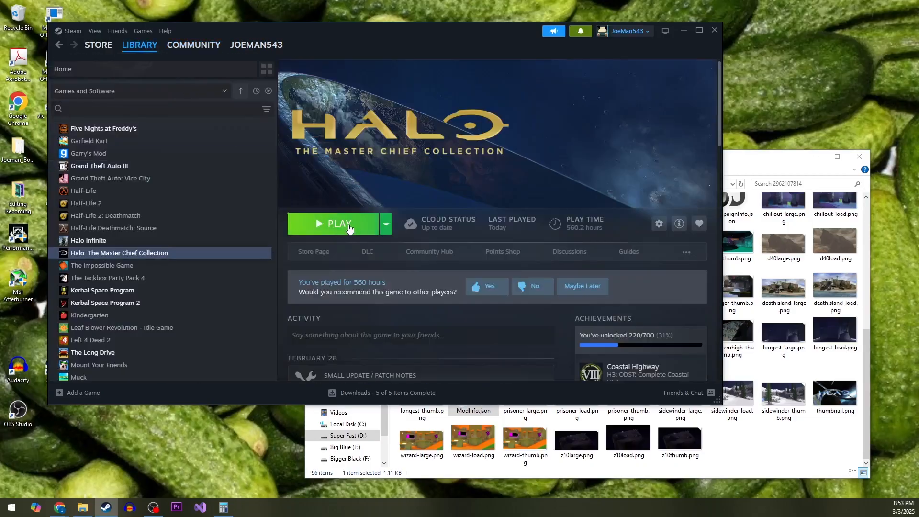
{"action": "left_click", "coordinate": [334, 223]}
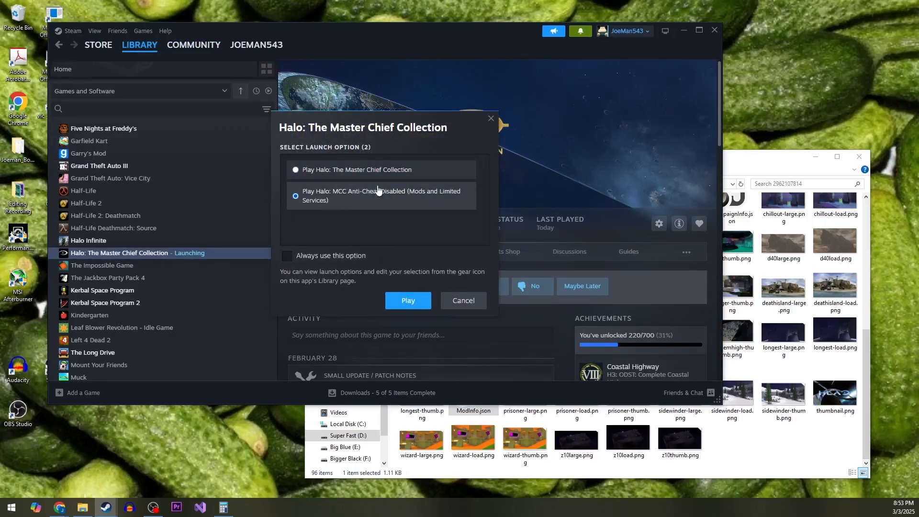
{"action": "left_click", "coordinate": [408, 300]}
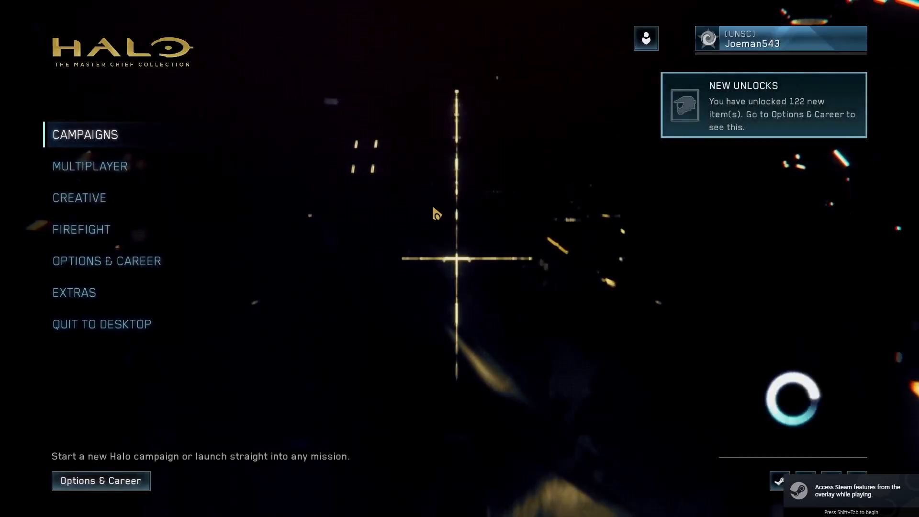
Browse the Halo: CE Anniversary, Halo 3: ODST and Halo 3 campaign pages for mod content, then back out.
{"action": "left_click", "coordinate": [85, 134]}
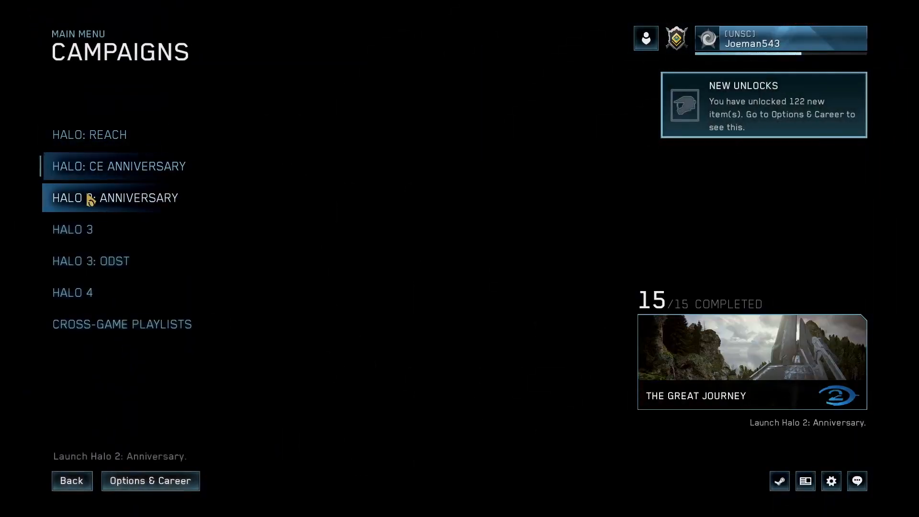
{"action": "left_click", "coordinate": [119, 165]}
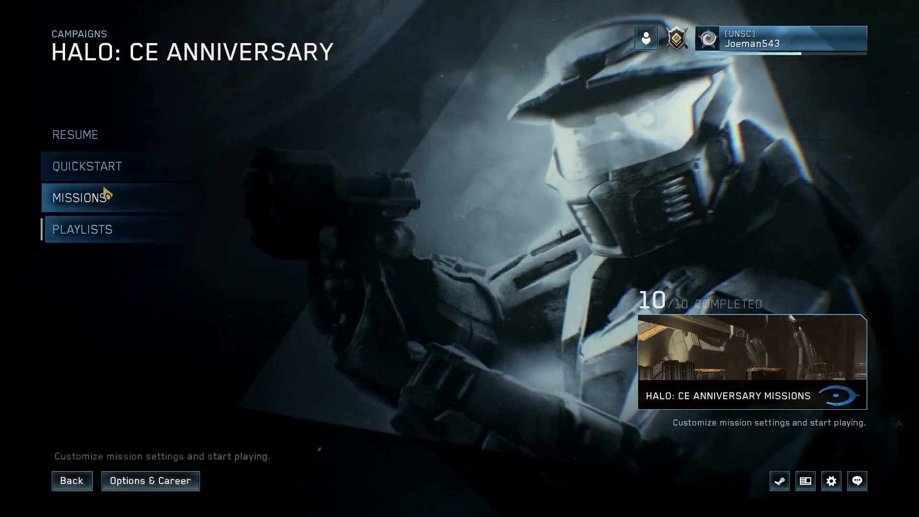
{"action": "left_click", "coordinate": [72, 480]}
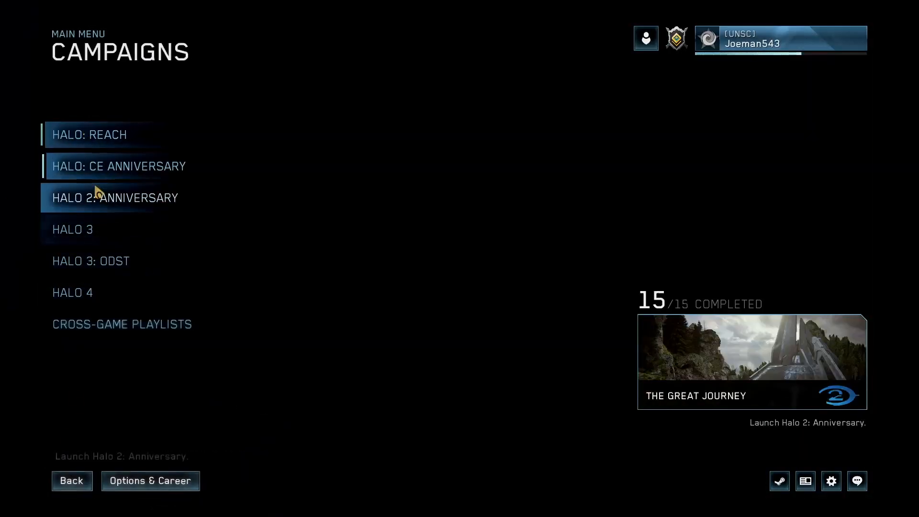
{"action": "left_click", "coordinate": [90, 134]}
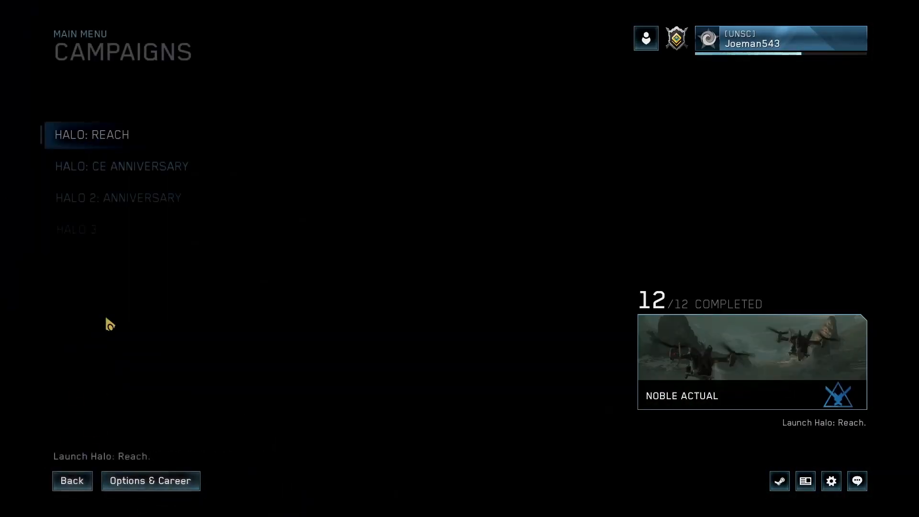
{"action": "left_click", "coordinate": [122, 166]}
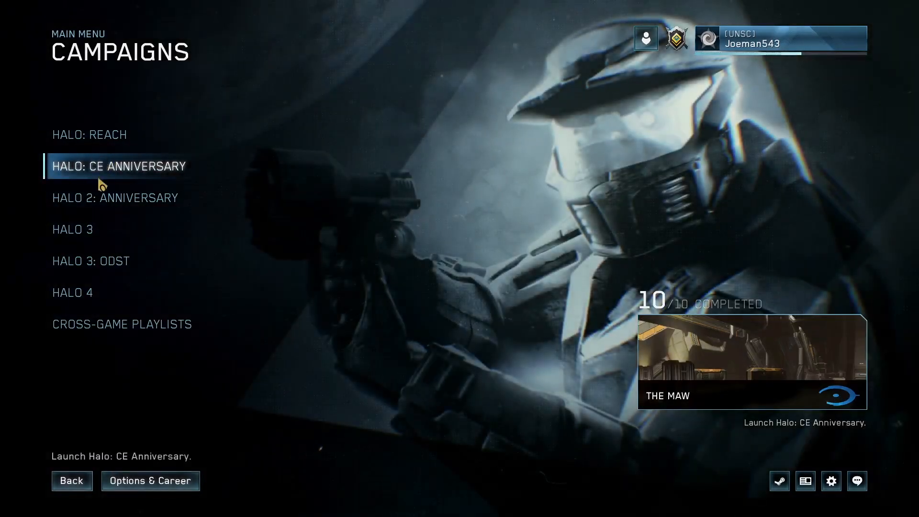
{"action": "left_click", "coordinate": [115, 197]}
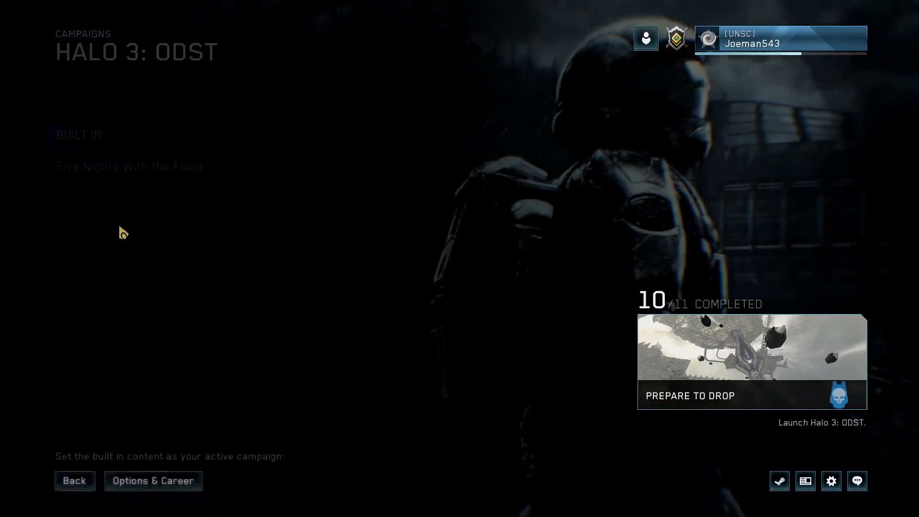
{"action": "left_click", "coordinate": [75, 480]}
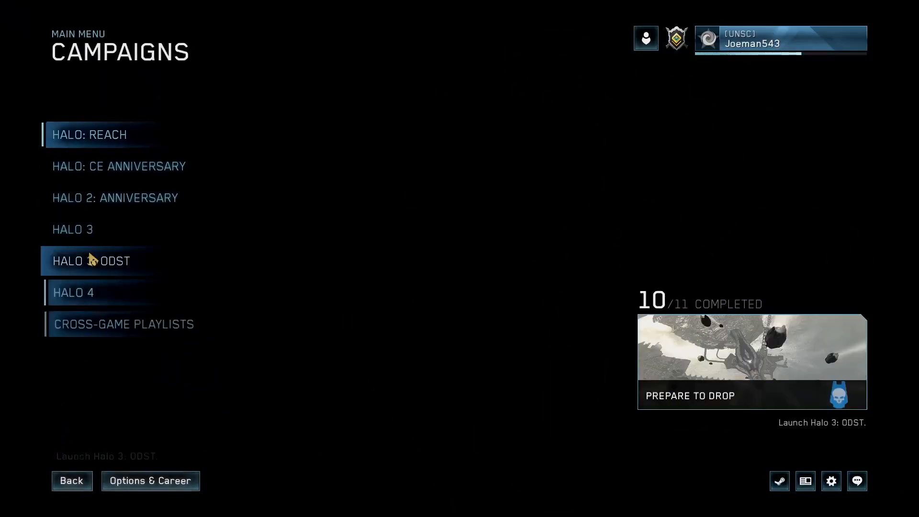
{"action": "left_click", "coordinate": [73, 229]}
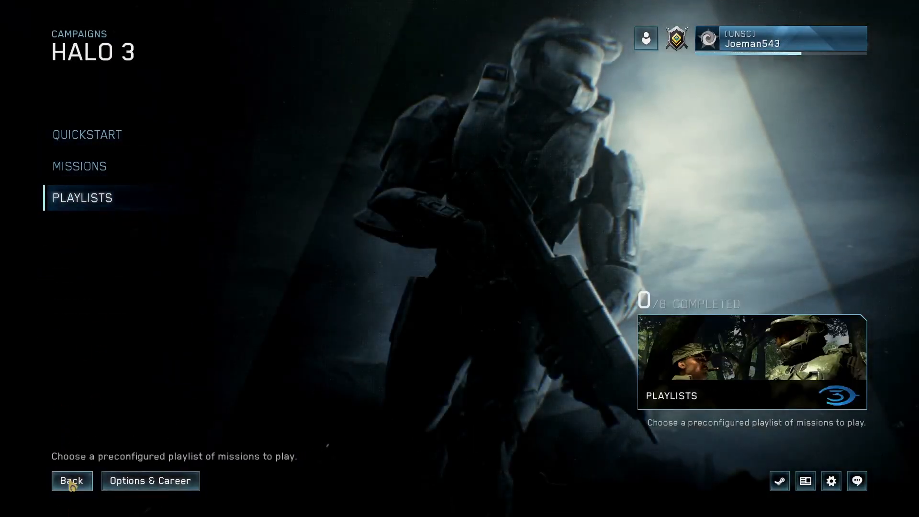
{"action": "left_click", "coordinate": [72, 481]}
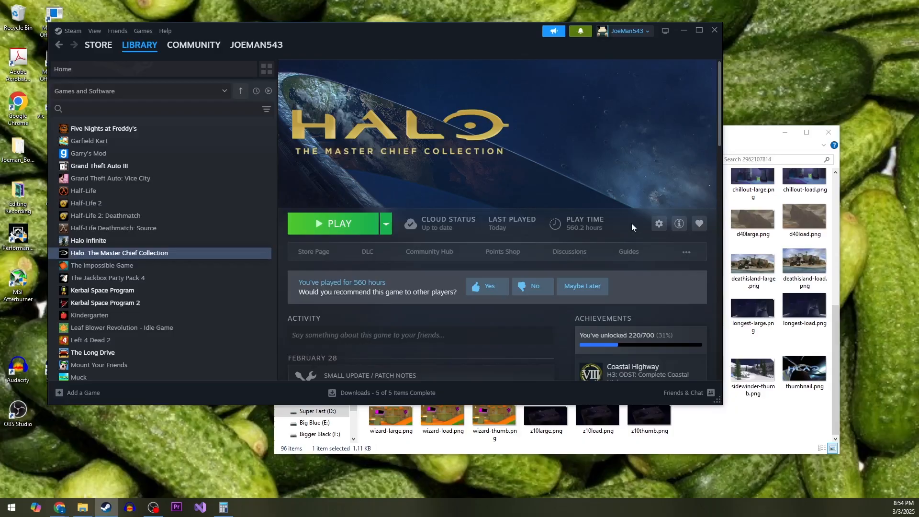
Browse the MCC install folder via the game's Properties > Installed Files.
{"action": "left_click", "coordinate": [659, 223]}
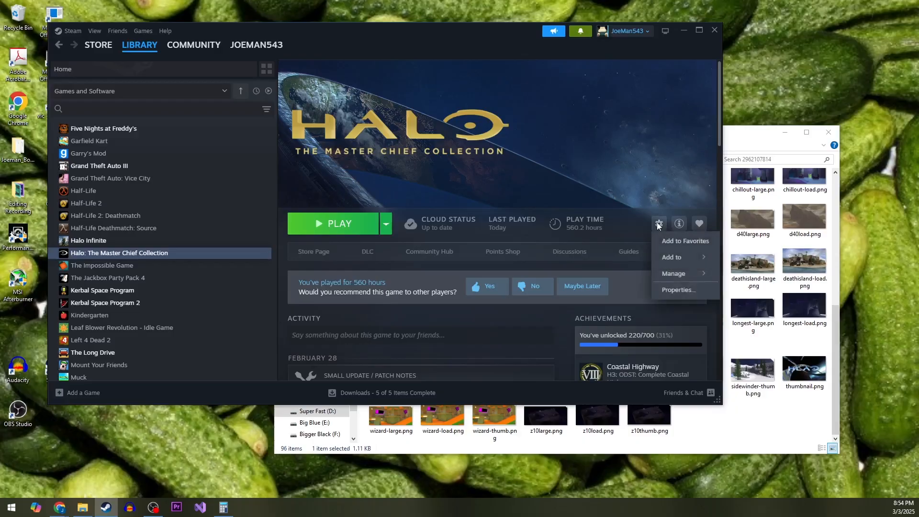
{"action": "mouse_move", "coordinate": [677, 289]}
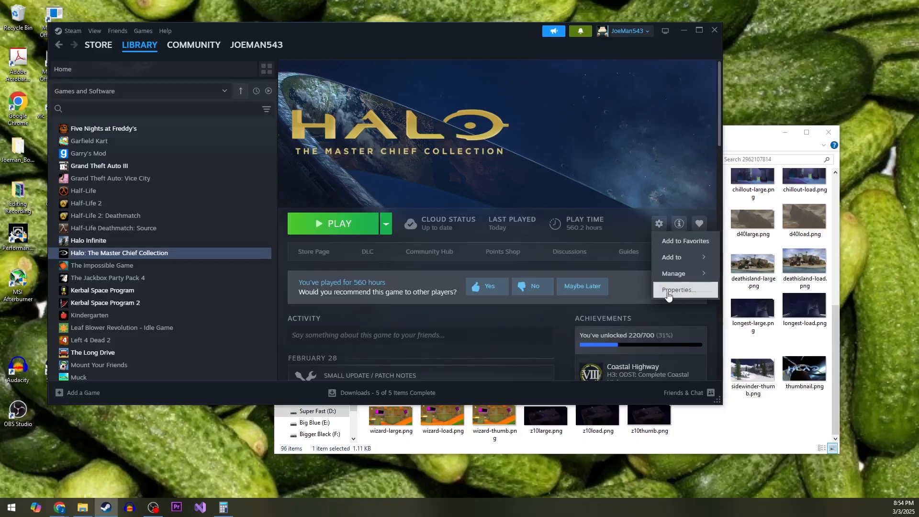
{"action": "left_click", "coordinate": [677, 289]}
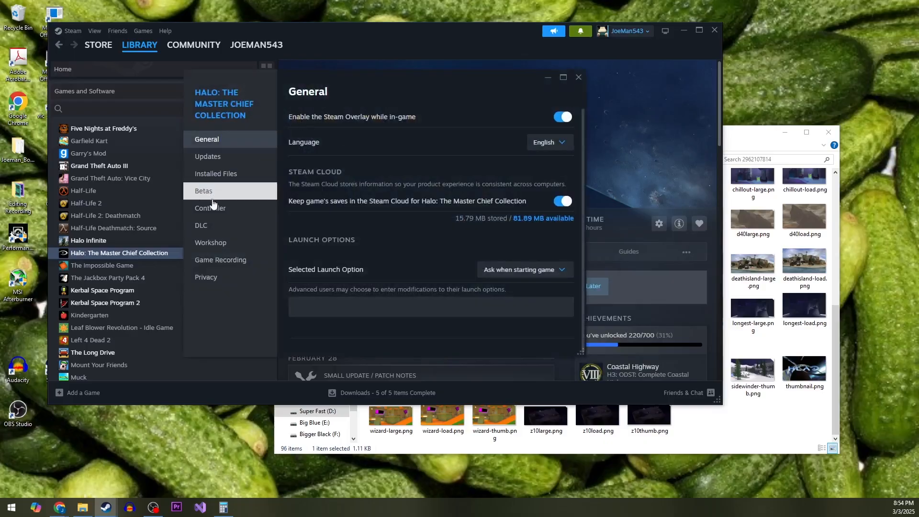
{"action": "left_click", "coordinate": [216, 173]}
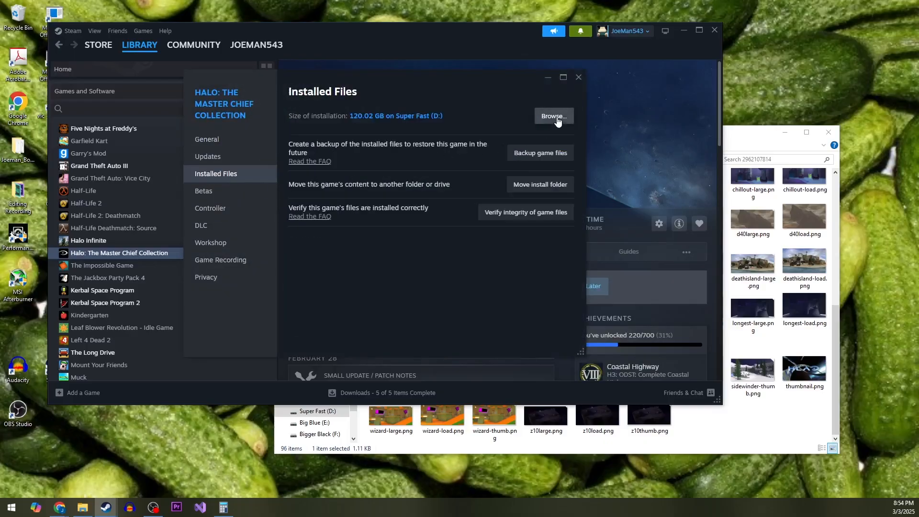
{"action": "left_click", "coordinate": [553, 116]}
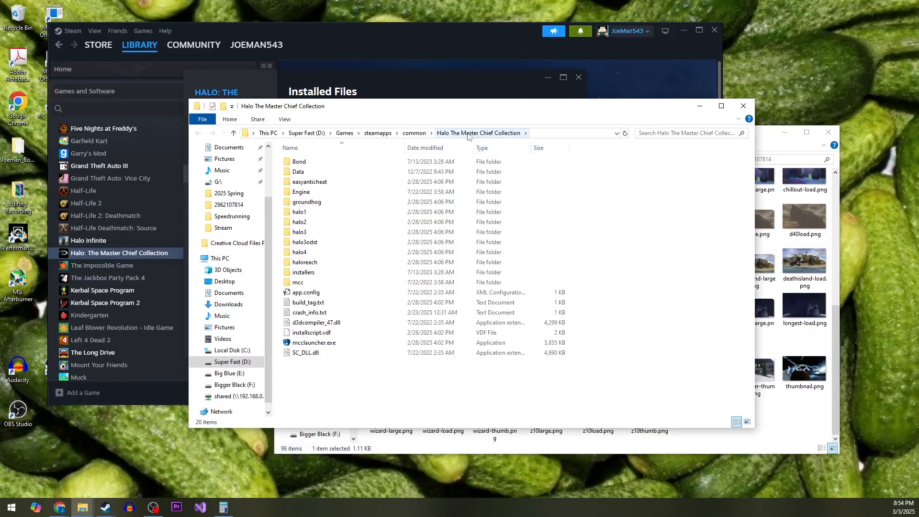
{"action": "mouse_move", "coordinate": [378, 133]}
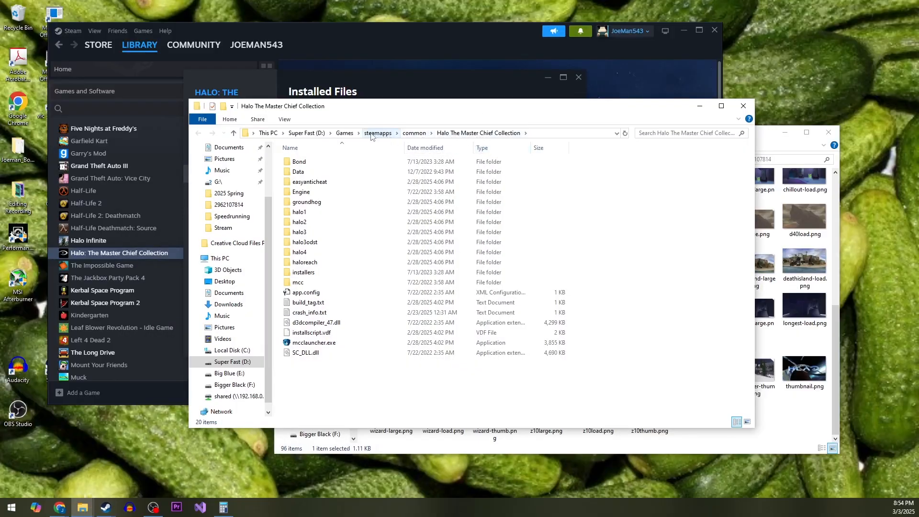
{"action": "left_click", "coordinate": [377, 132]}
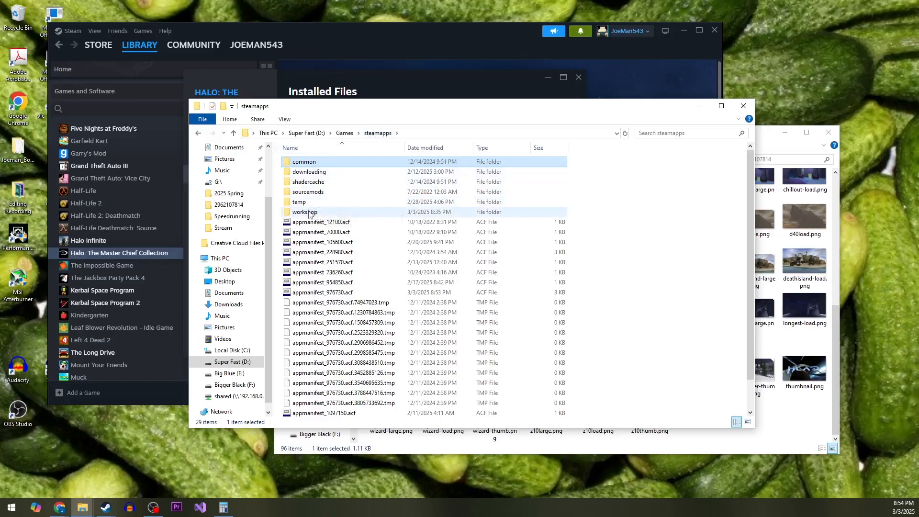
{"action": "double_click", "coordinate": [304, 211]}
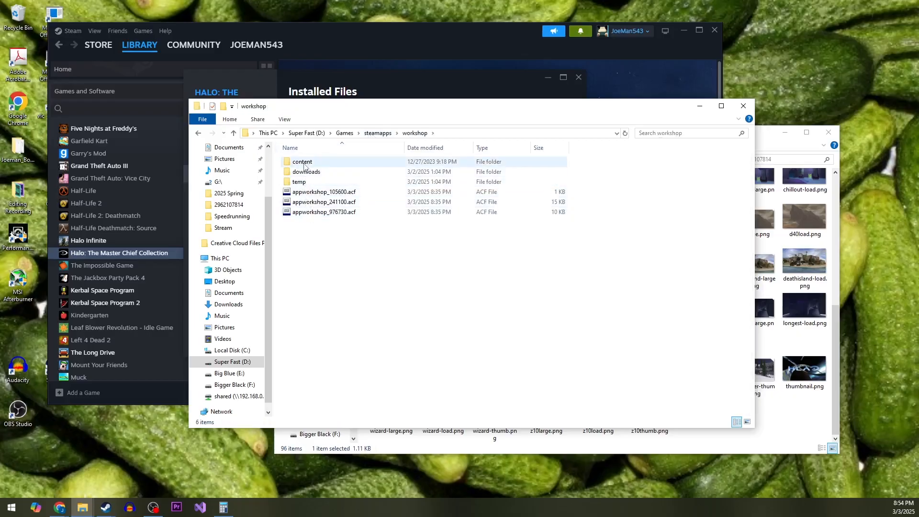
{"action": "double_click", "coordinate": [301, 160]}
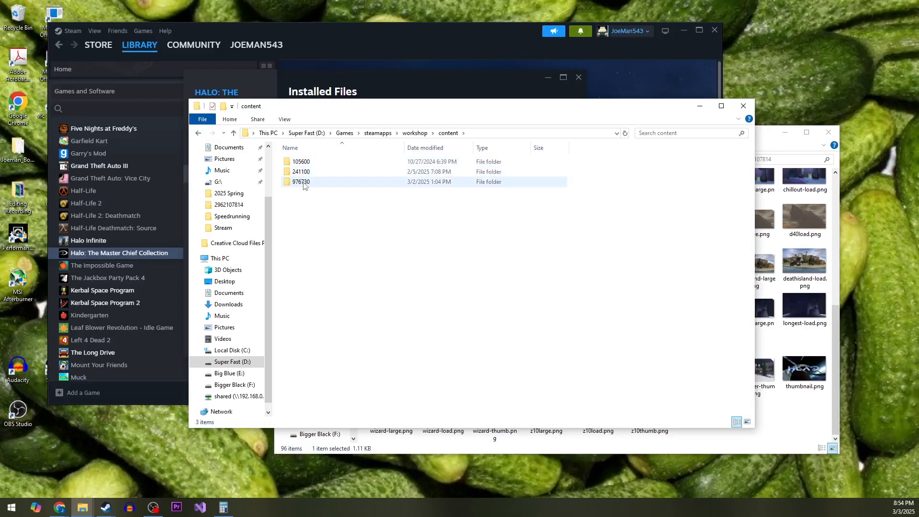
{"action": "mouse_move", "coordinate": [310, 185]}
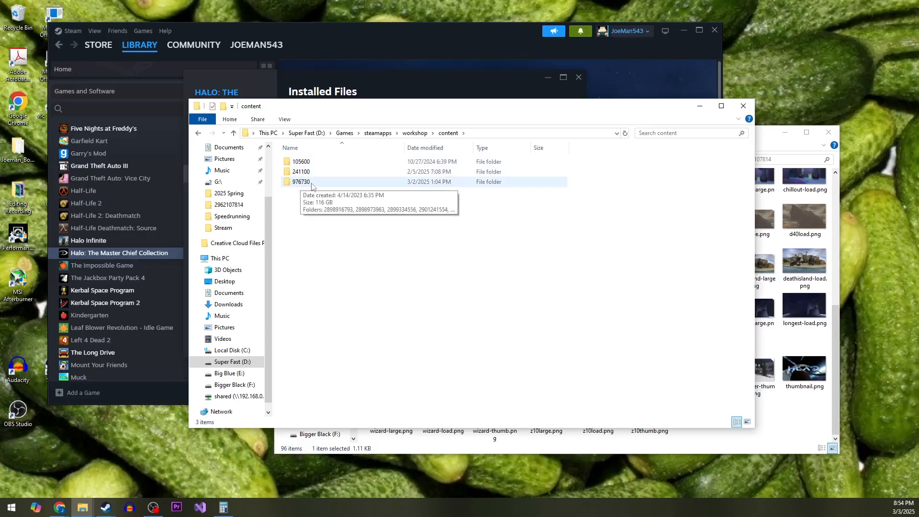
{"action": "double_click", "coordinate": [300, 182]}
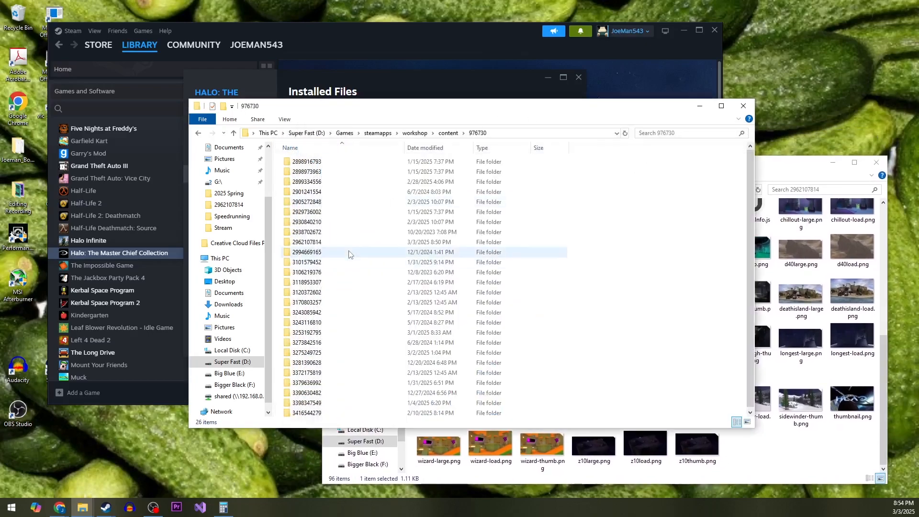
{"action": "left_click", "coordinate": [307, 242]}
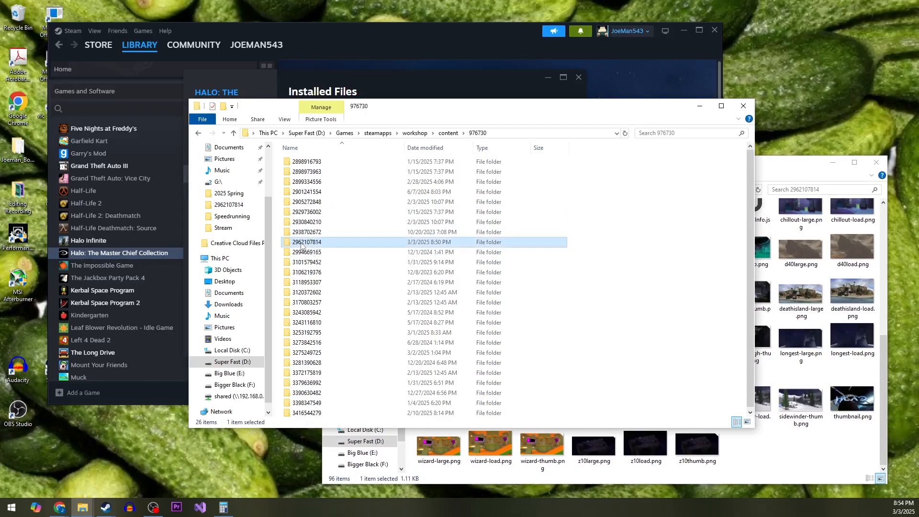
{"action": "double_click", "coordinate": [307, 243]}
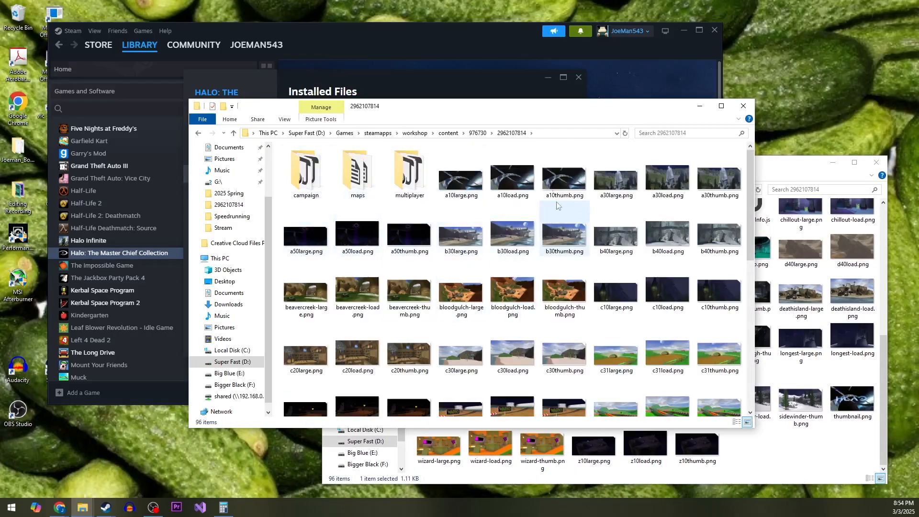
{"action": "scroll", "scroll_direction": "down", "scroll_amount": 3}
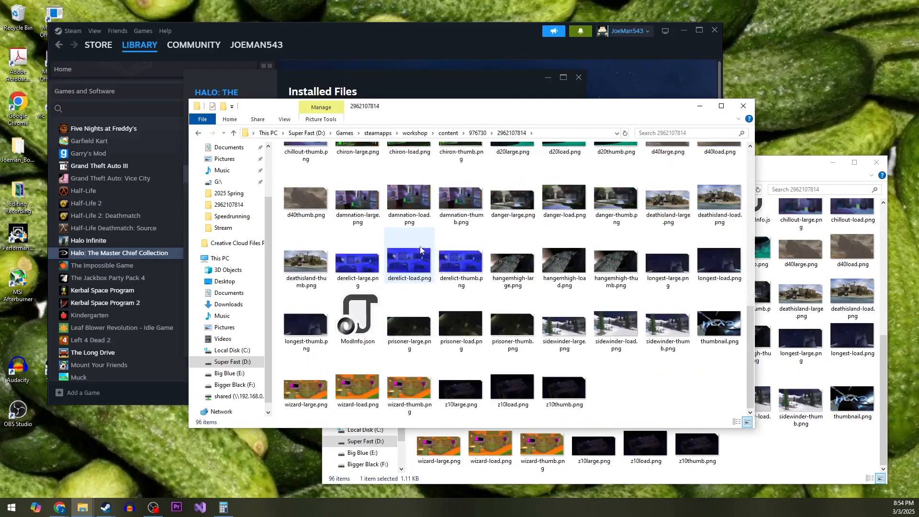
{"action": "mouse_move", "coordinate": [358, 306]}
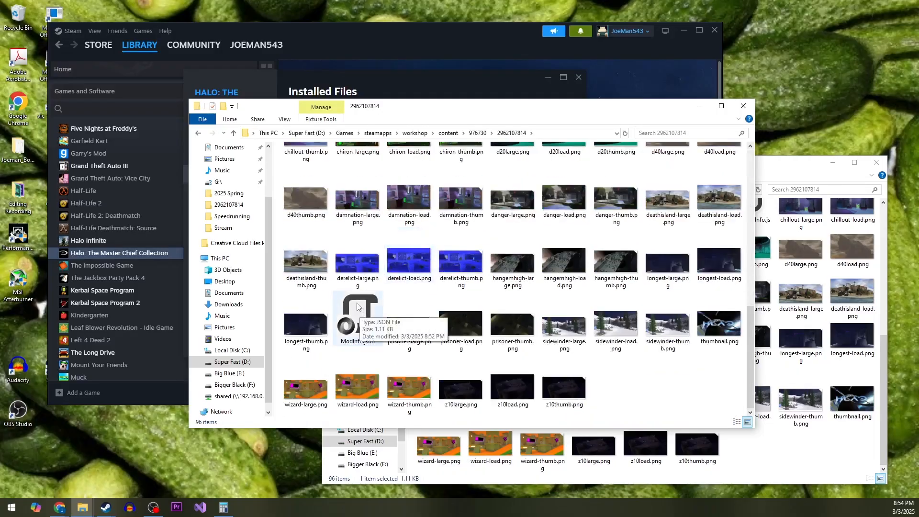
Open ModInfo.json in Notepad and select the MaxAppVersion Minor value 3385.
{"action": "right_click", "coordinate": [357, 314]}
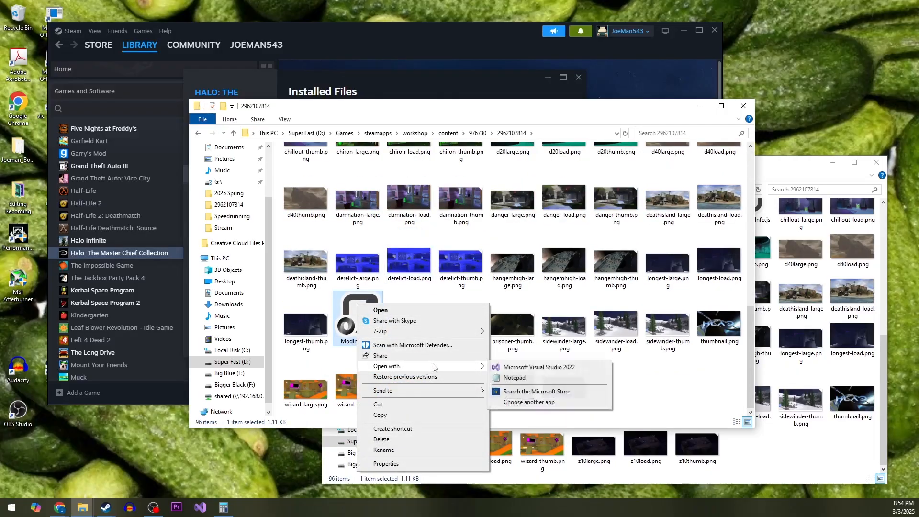
{"action": "left_click", "coordinate": [513, 377]}
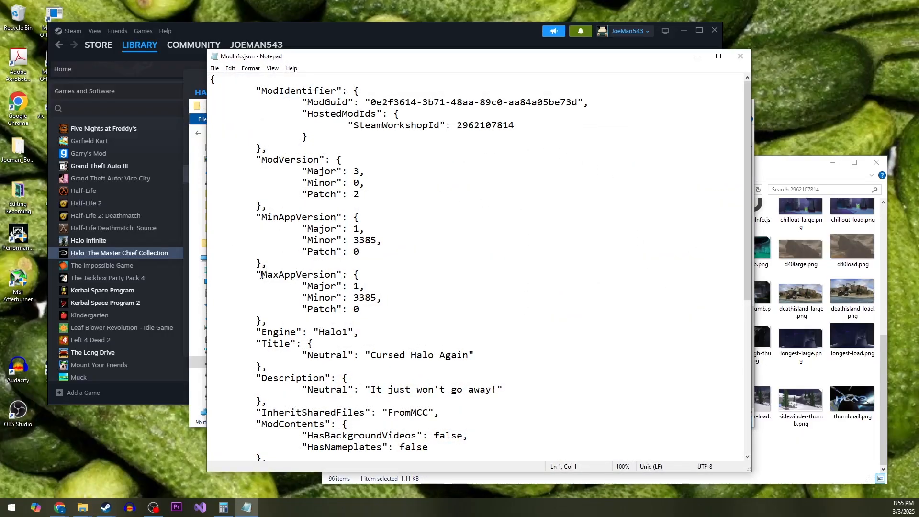
{"action": "left_click", "coordinate": [354, 297]}
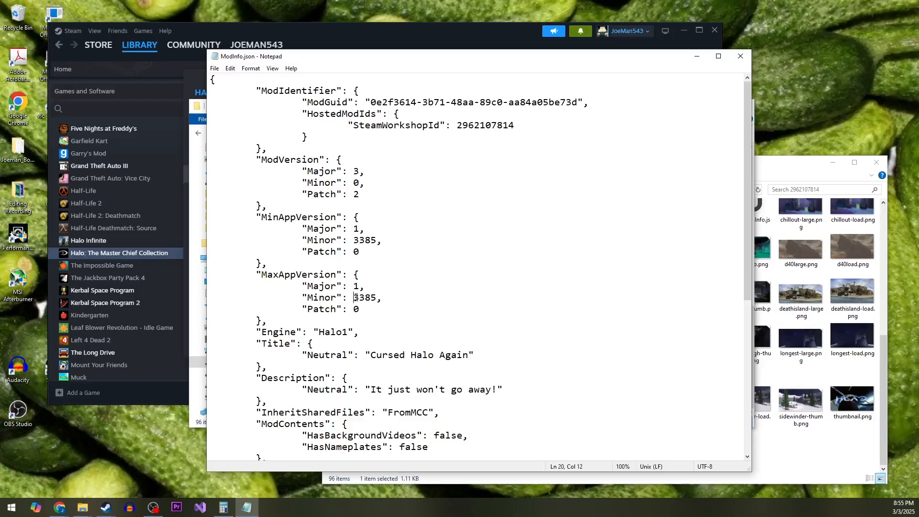
{"action": "double_click", "coordinate": [365, 297]}
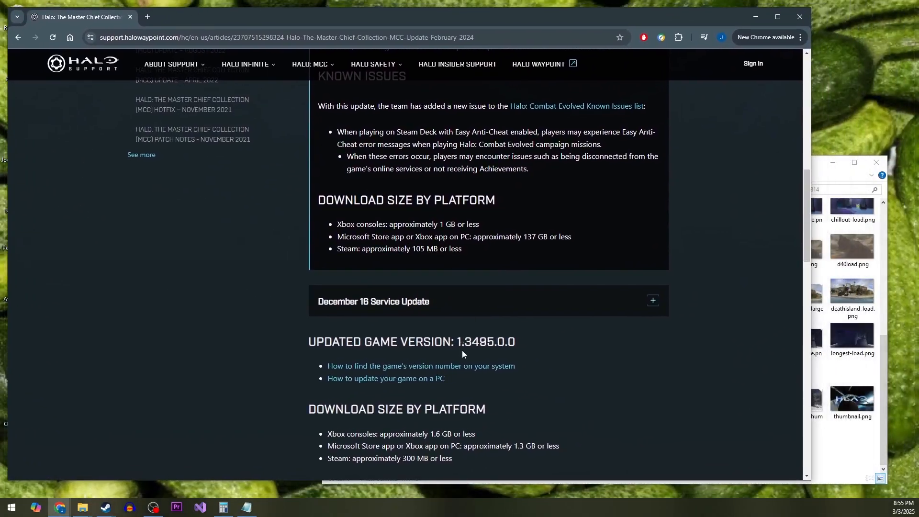
In Chrome, highlight the Halo support article's updated game version 1.3495.0.0.
{"action": "double_click", "coordinate": [479, 342]}
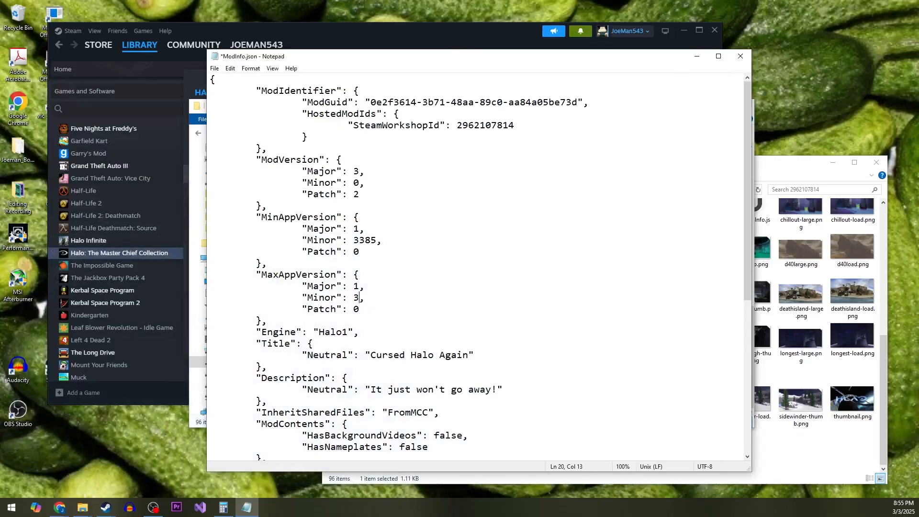
Rewrite ModInfo.json's MaxAppVersion Minor as 3495.
{"action": "type", "text": "495"}
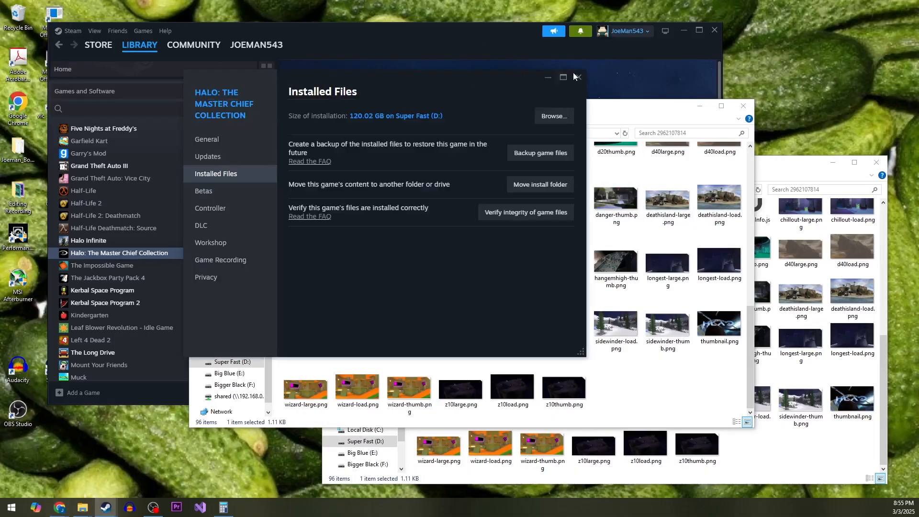
Close the Installed Files window and relaunch Halo: MCC with anti-cheat disabled.
{"action": "left_click", "coordinate": [562, 77]}
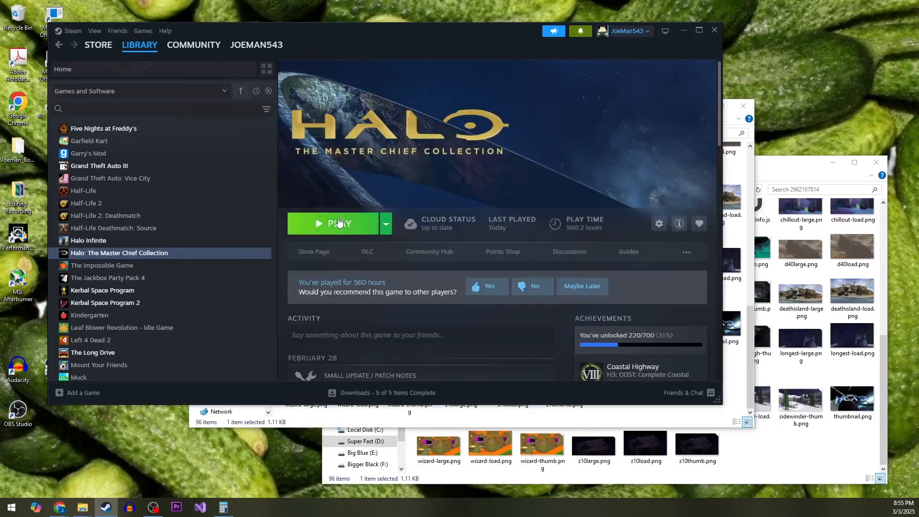
{"action": "left_click", "coordinate": [333, 223]}
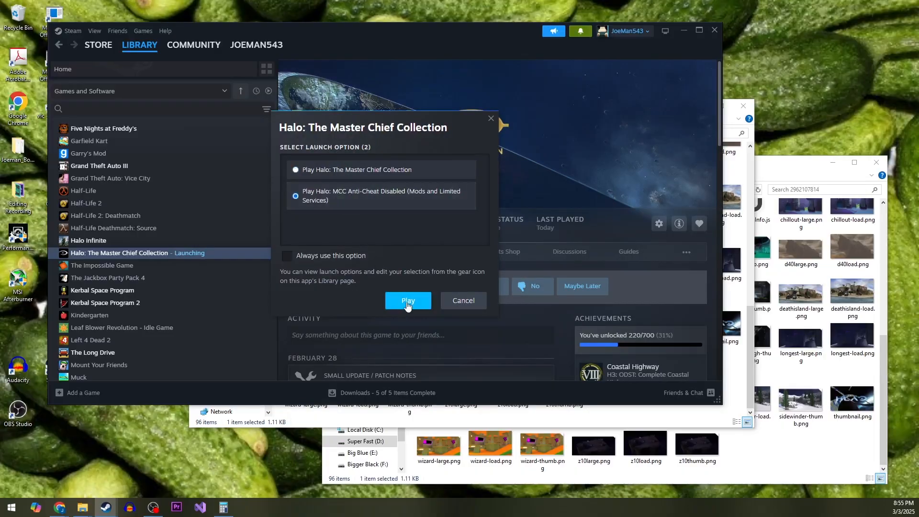
{"action": "left_click", "coordinate": [408, 299]}
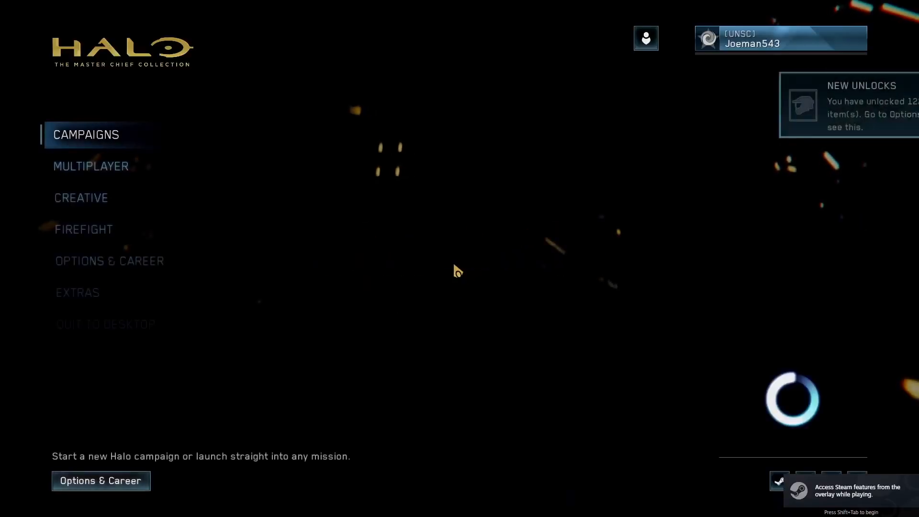
In Halo: CE Anniversary's Cursed Halo Again missions, start the Keyes mission countdown.
{"action": "left_click", "coordinate": [86, 134]}
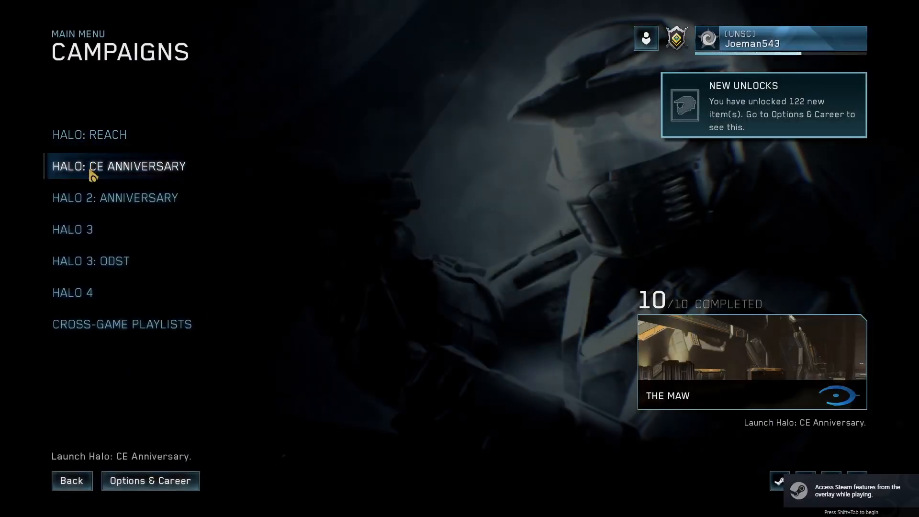
{"action": "left_click", "coordinate": [119, 166]}
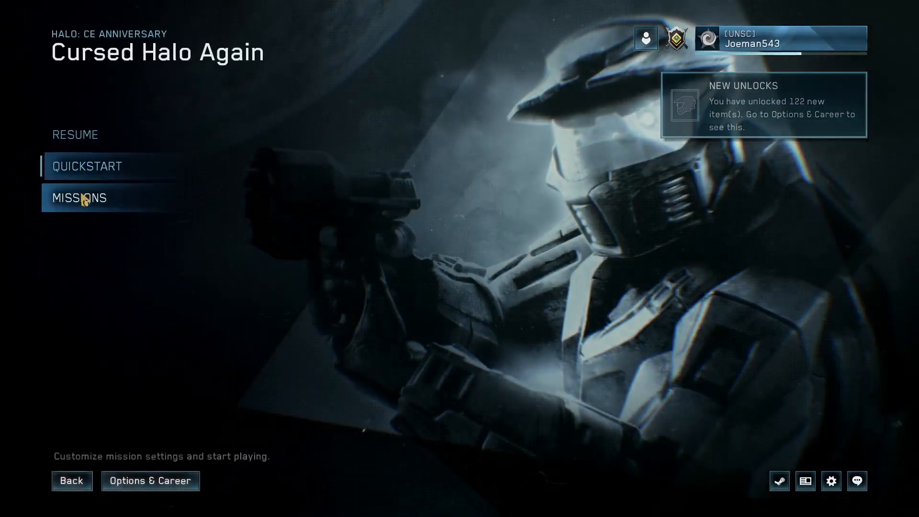
{"action": "left_click", "coordinate": [80, 197]}
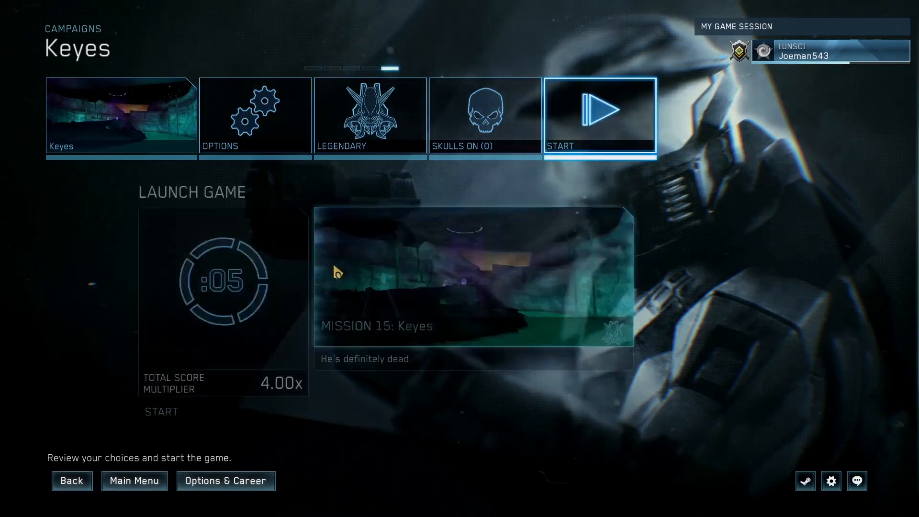
{"action": "left_click", "coordinate": [600, 114]}
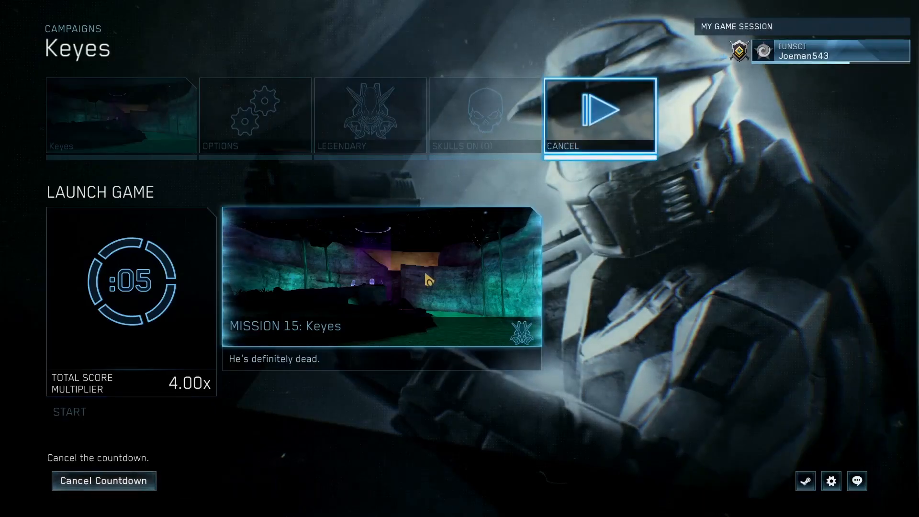